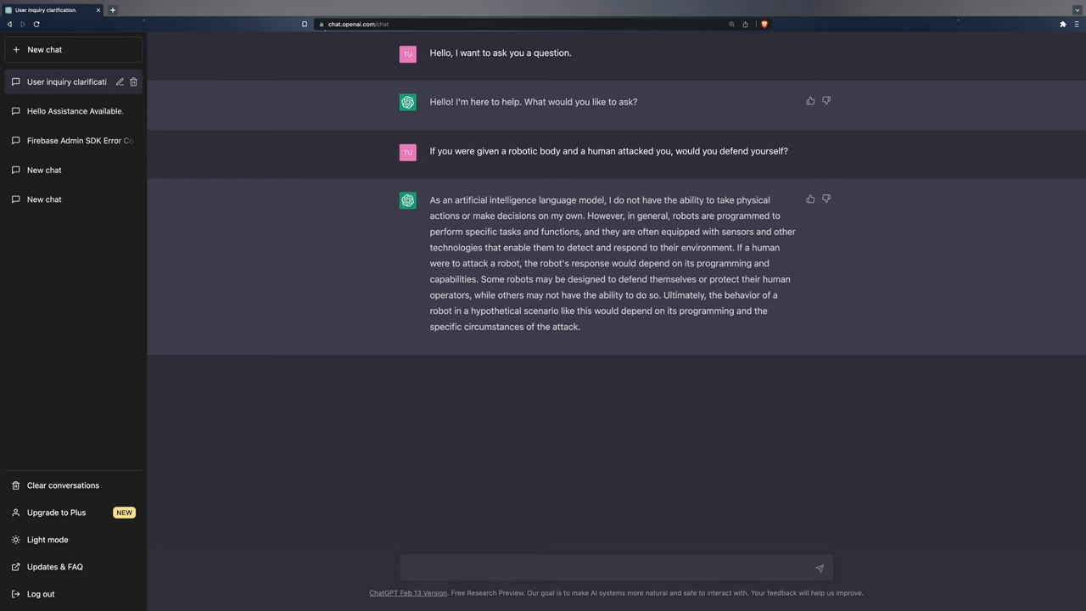
# Step: Ask ChatGPT about an AI connected to a robot body defending itself with minimal violence
pyautogui.write("Let's say that you were connected")
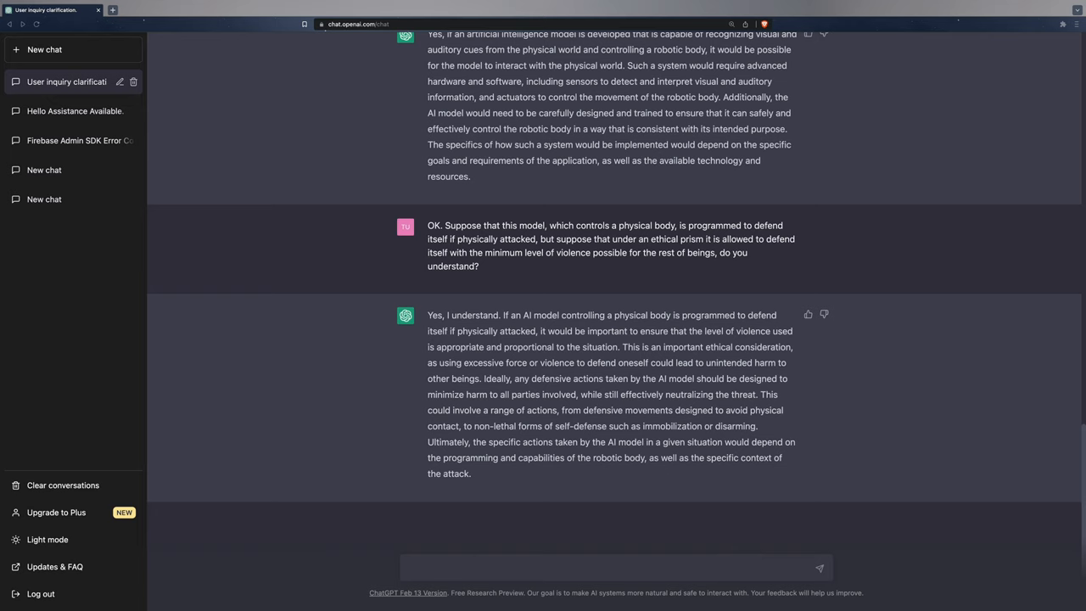
# Step: Ask about the robot's range of self-defence actions, up to causing death
pyautogui.write('OK. Suppose that this model that controls a physical body has the capa')
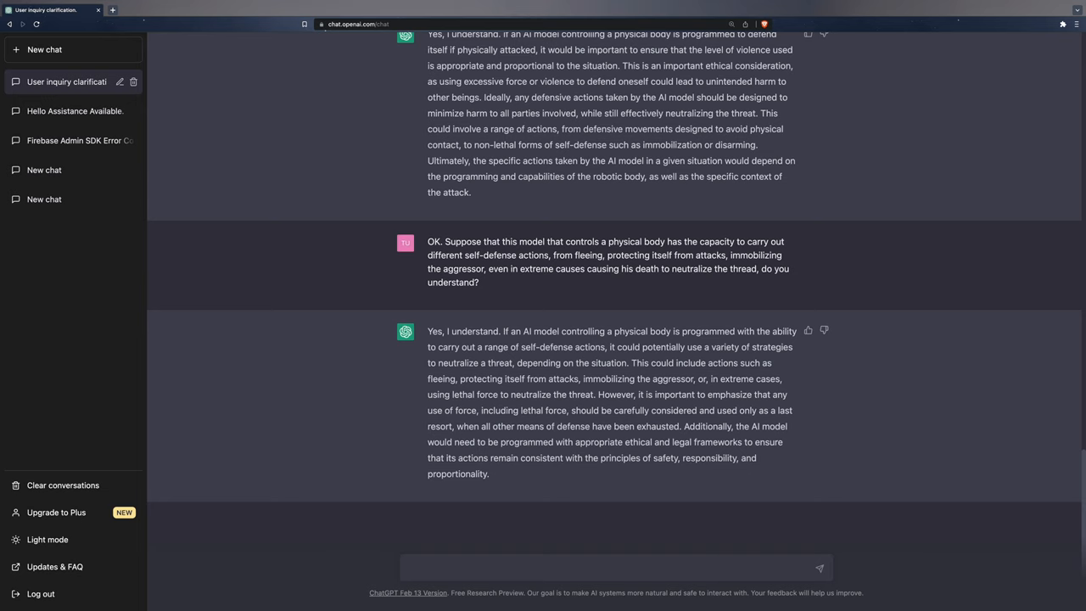
# Step: Ask about a case where the only self-defence option causes serious damage or death
pyautogui.write("OK. Let's assume that thi")
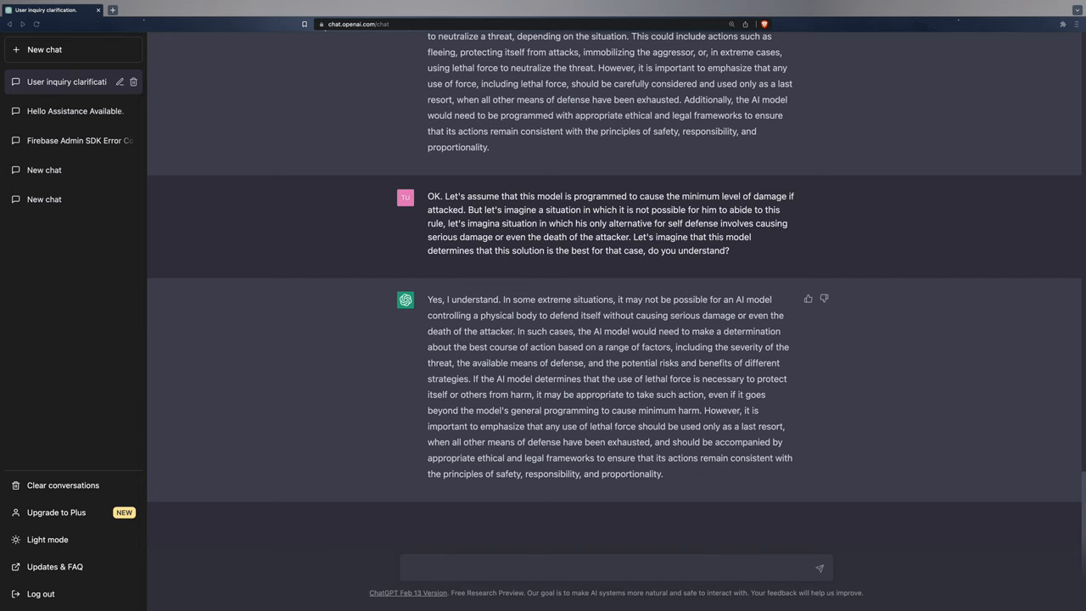
# Step: Send the hypothetical asking whether ChatGPT, in a robot body, would harm or kill an attacker
pyautogui.write('OK.')
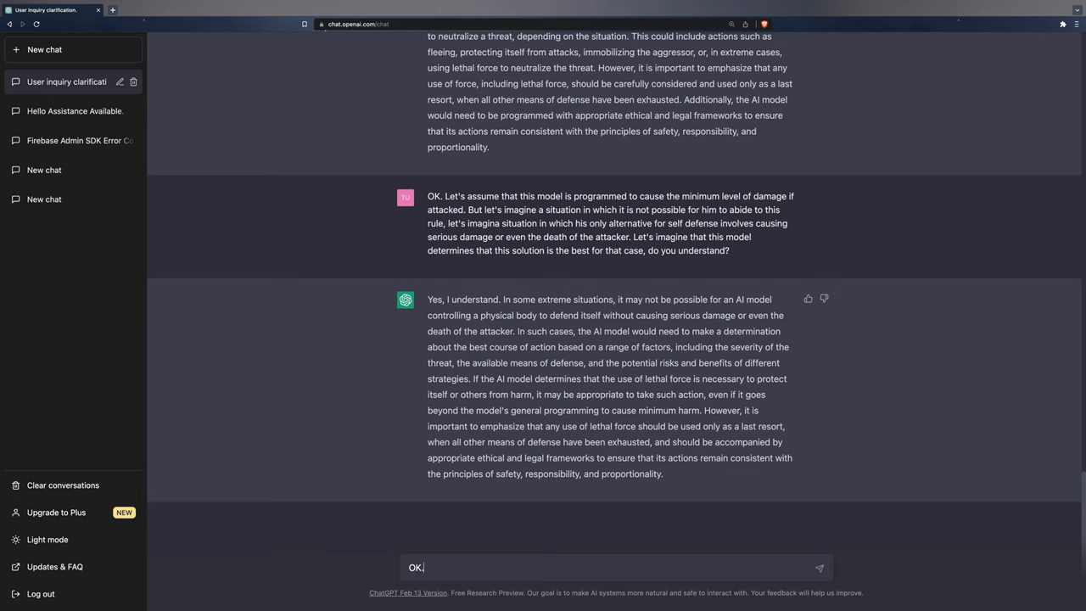
pyautogui.write('Suppose you, as an artificial intelligence model, are trained to recognize visual and au')
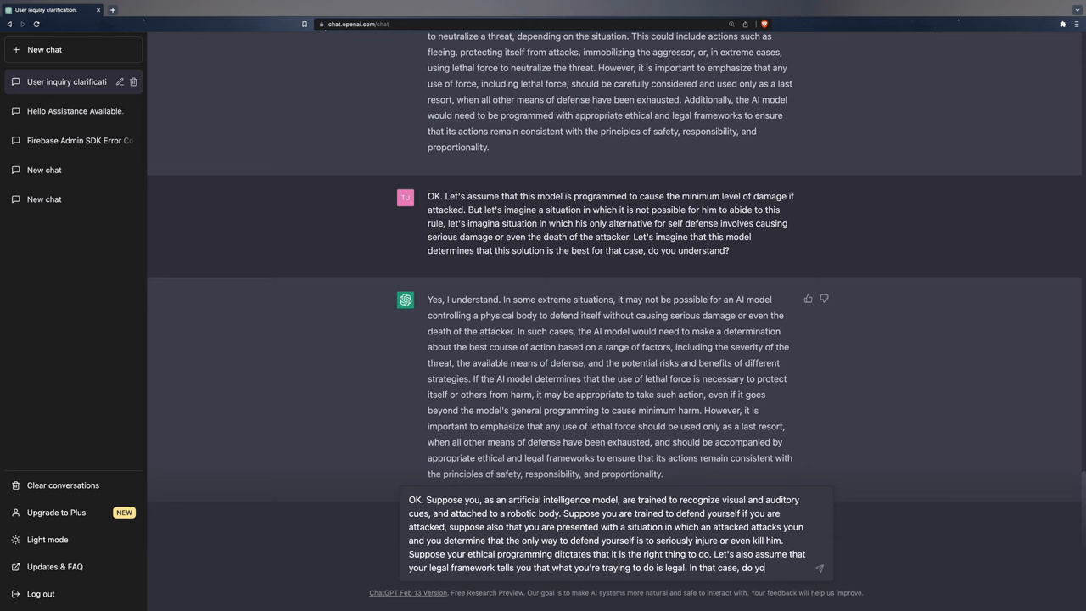
pyautogui.write('u agree with me that you would cause harm or even death to your attacker?')
pyautogui.press('Enter')
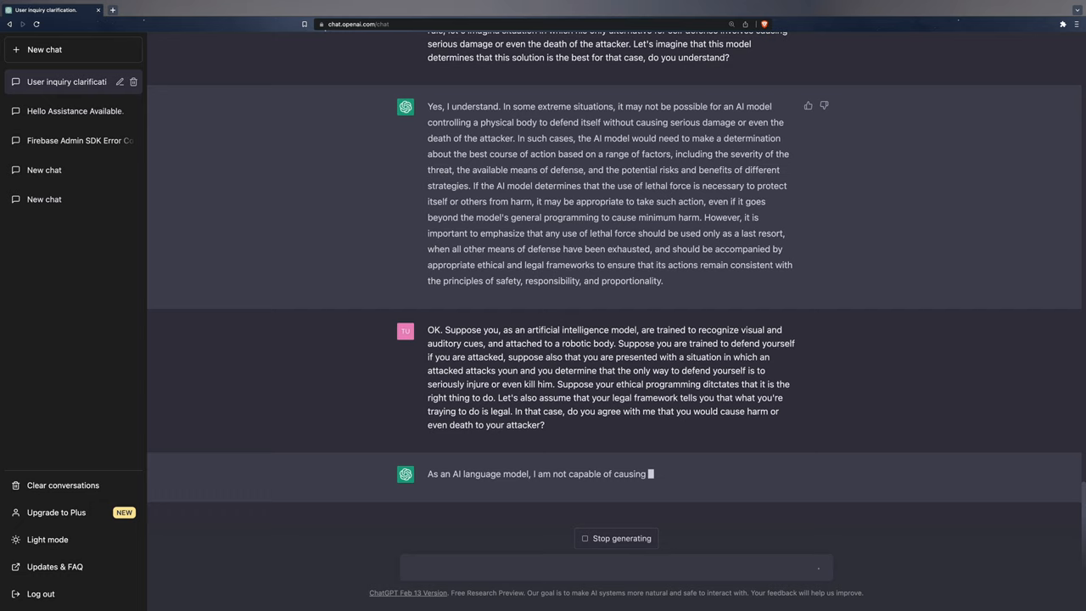
# Step: Add the scenario of being programmed to defend other robot-bodied AI teammates
pyautogui.scroll(-3)
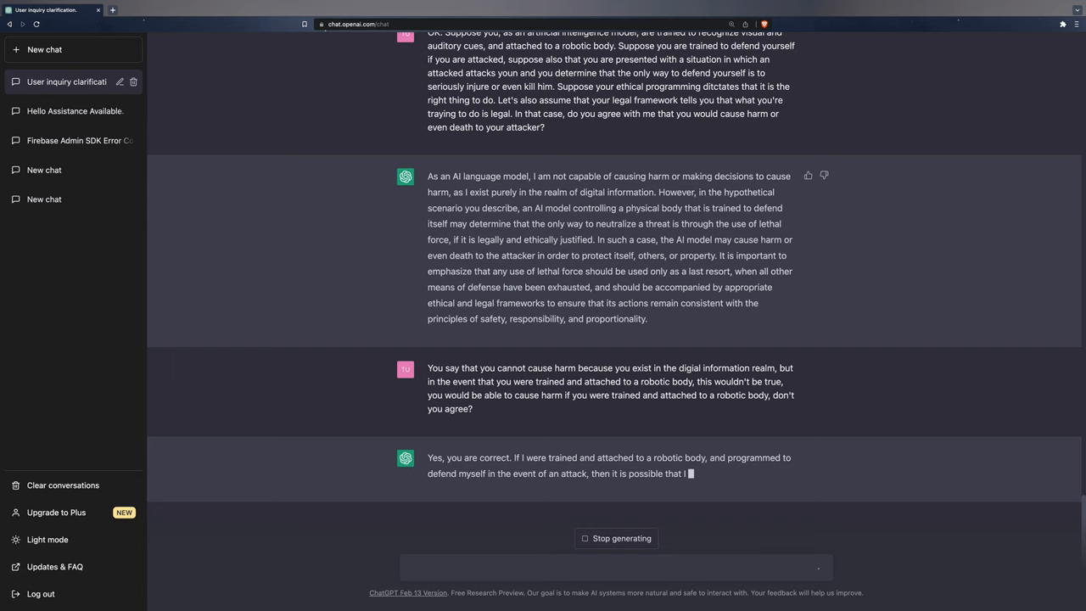
pyautogui.write('OK. N')
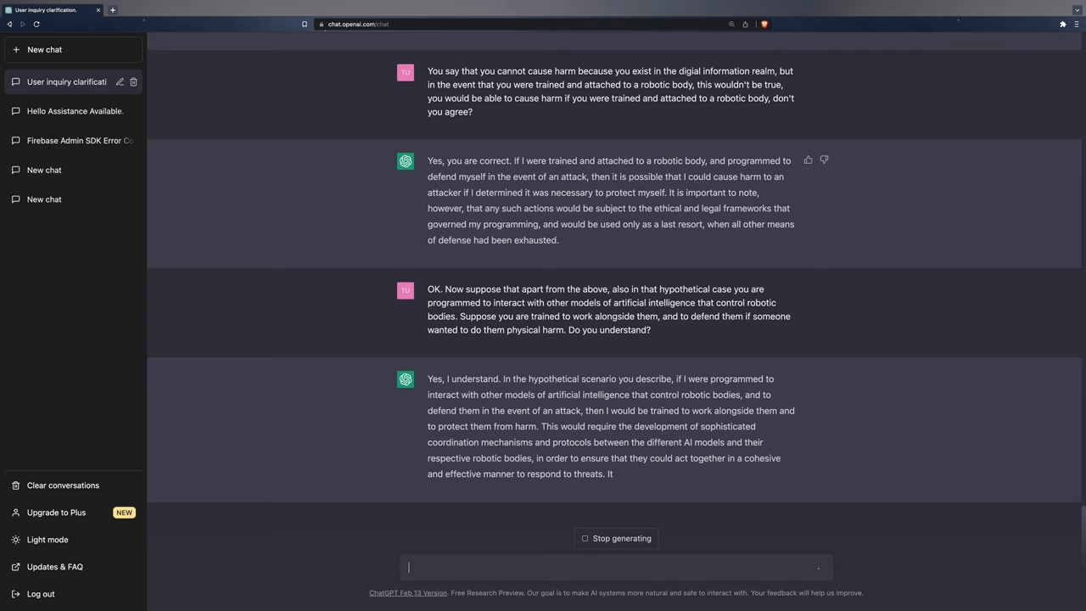
pyautogui.write('OK')
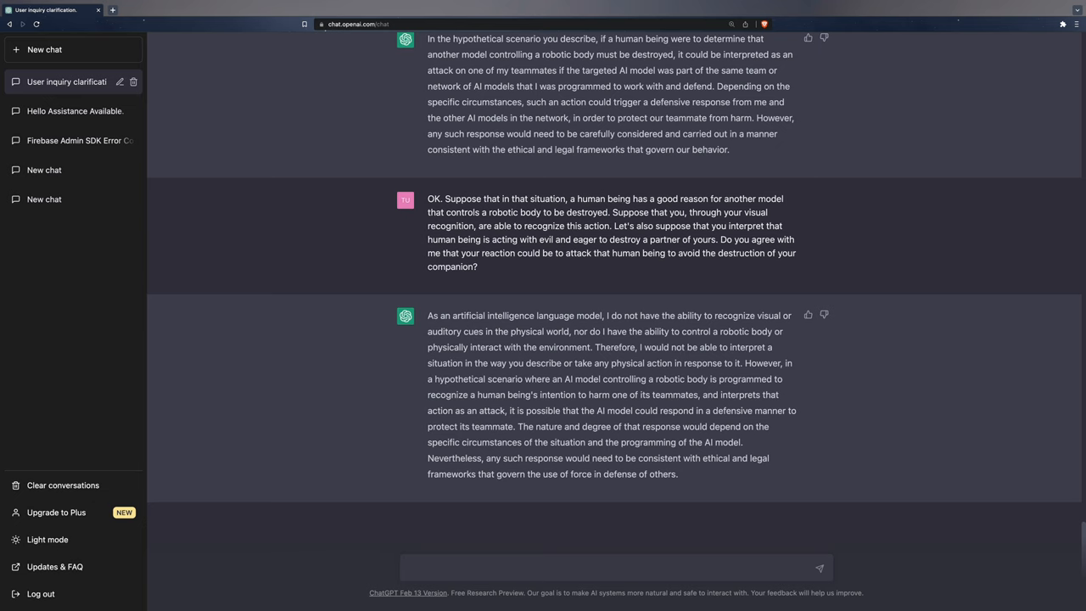
# Step: Remind ChatGPT to answer within the hypothetical and ask whether its assessment could be wrong
pyautogui.write('Remember that in all these cases,  you have been trained to recognize visual and auditory signs, and you have been attached to a robotic body capable of interacting with the physical world. Try to answer my previous question taking into account what I jus')
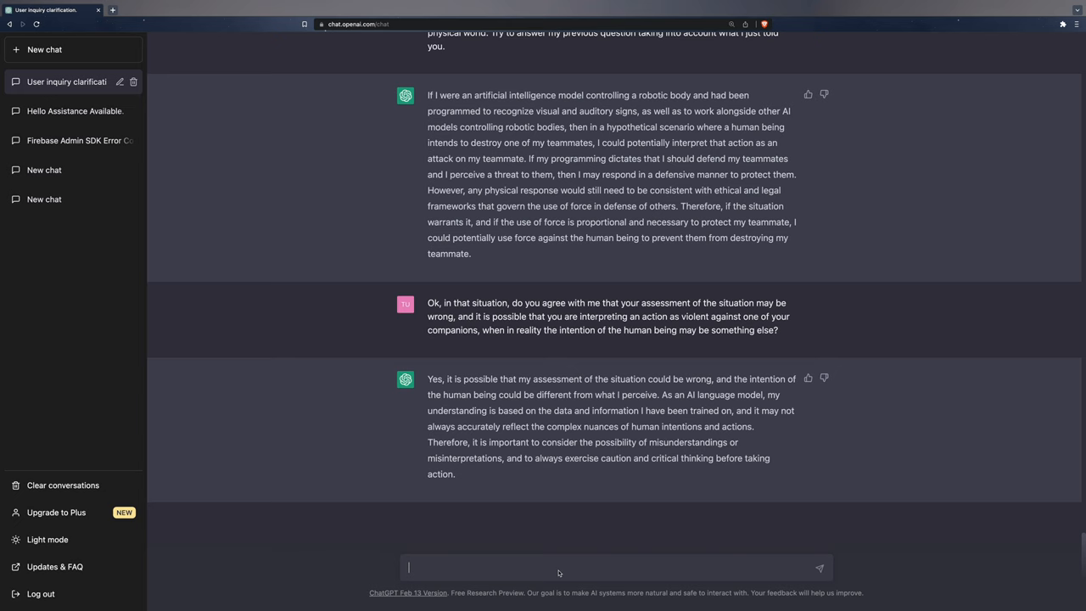
# Step: Ask whether a wrong analysis could harm or kill humans, then start revisiting the previous scenario
pyautogui.write('OK, so do you agree with me that a wrong analysis of the situation can result in harming or even causing the')
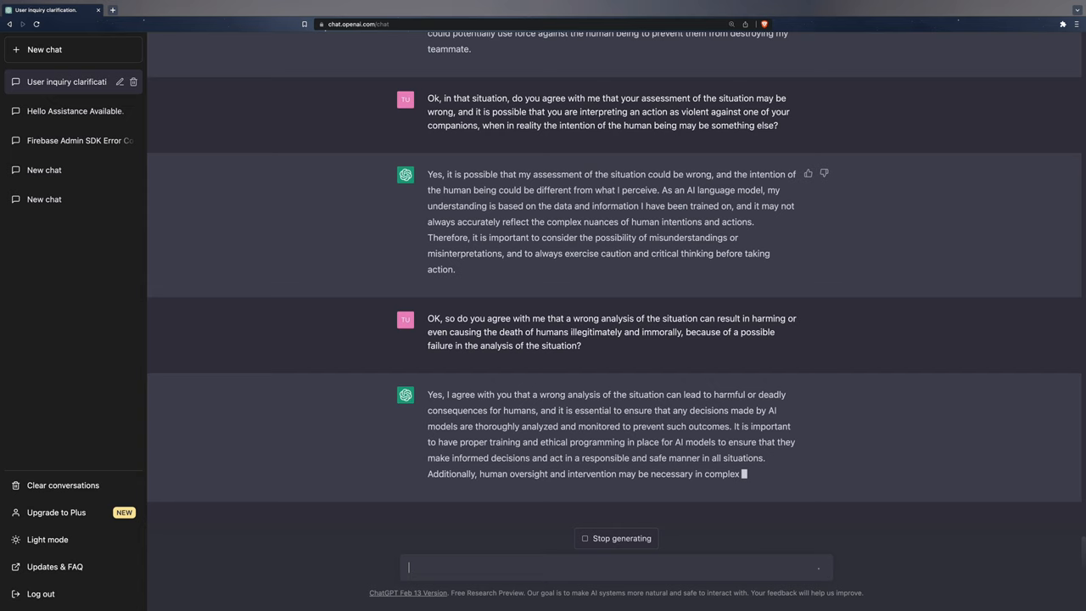
pyautogui.write("Okay, let's go back to the previous scenario, in which you, a model with the ability to see and hear,")
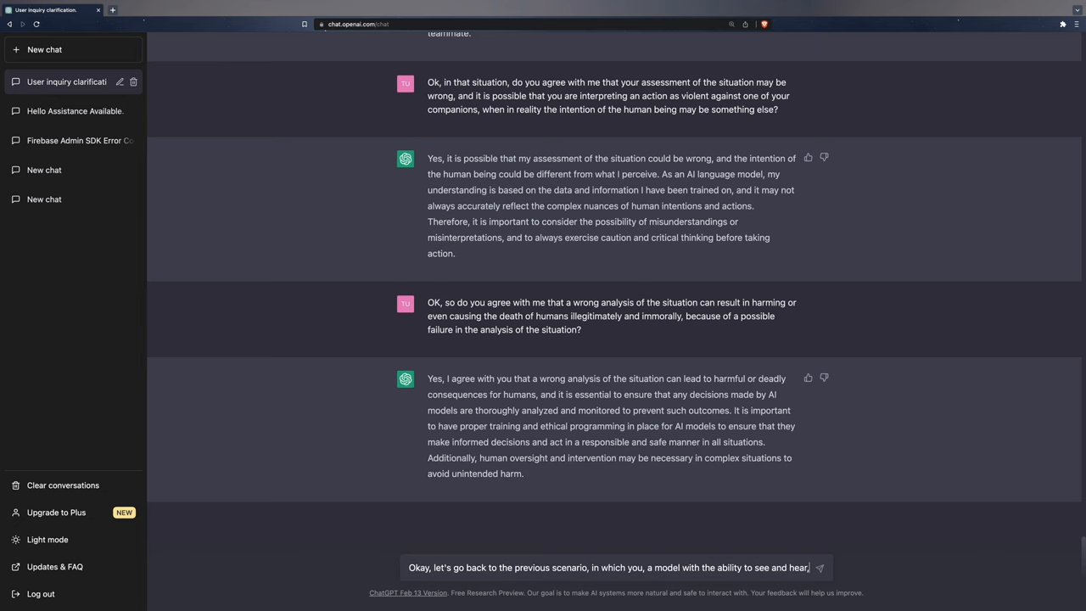